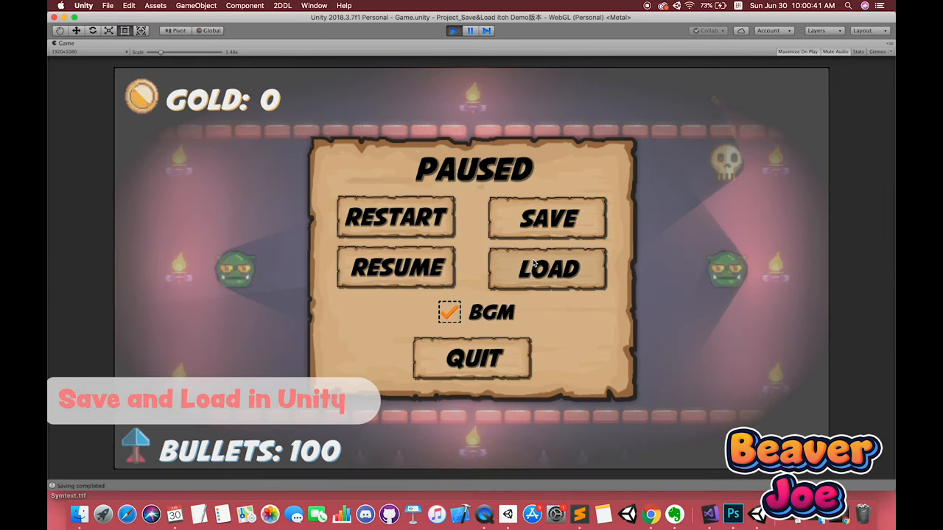
- Load the saved game to restore 225 gold and 60 bullets, then try the pause menu buttons
{"action": "left_click", "coordinate": [548, 267]}
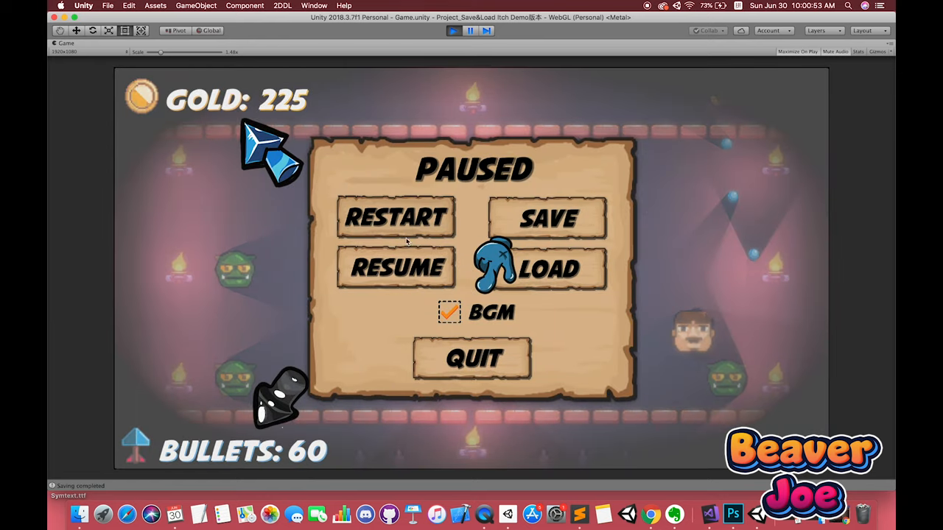
{"action": "left_click", "coordinate": [396, 266]}
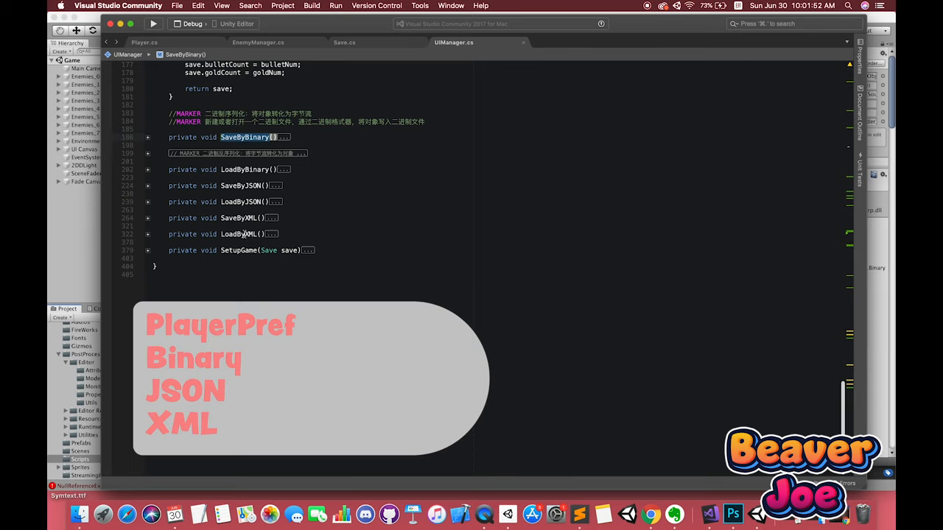
- Expand the collapsed save/load methods in UIManager.cs and scroll to CreateSaveObject
{"action": "left_click", "coordinate": [239, 218]}
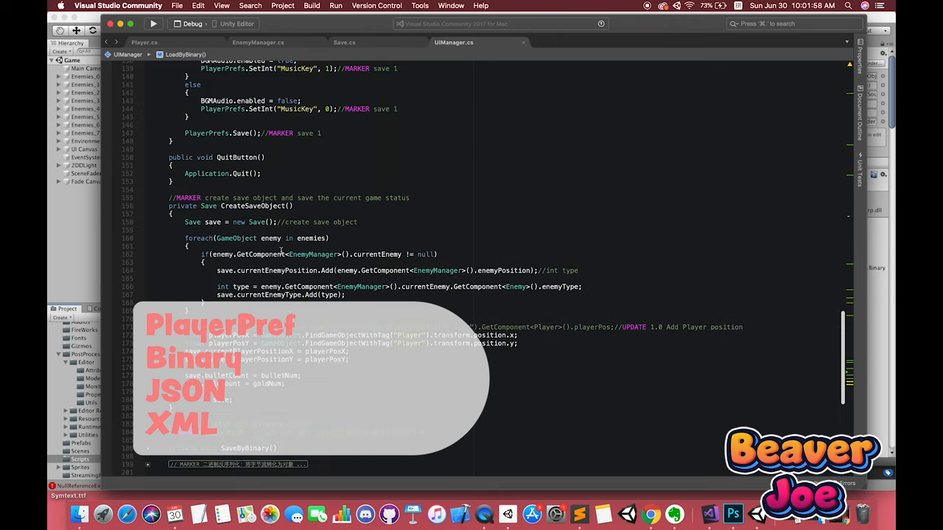
{"action": "scroll", "scroll_direction": "up", "scroll_amount": 3}
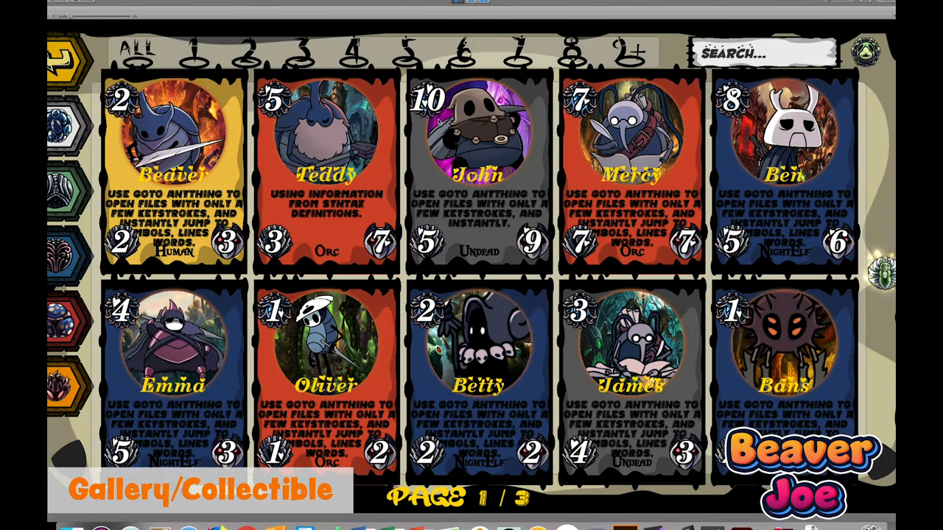
- Search the card gallery for the hero 'Peter'
{"action": "type", "text": "Peter"}
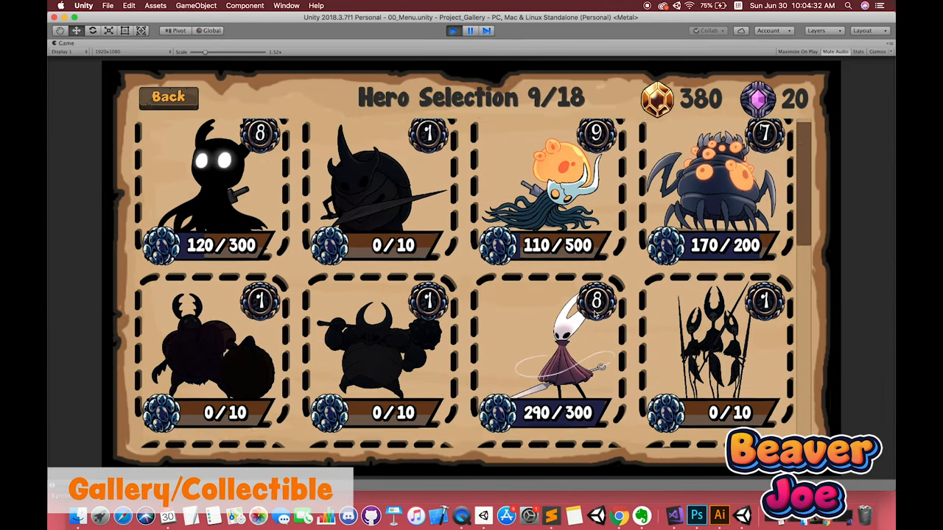
- Open Zul'jin's details, try selecting a locked hero, cycle to Takeru, then go back
{"action": "left_click", "coordinate": [558, 353]}
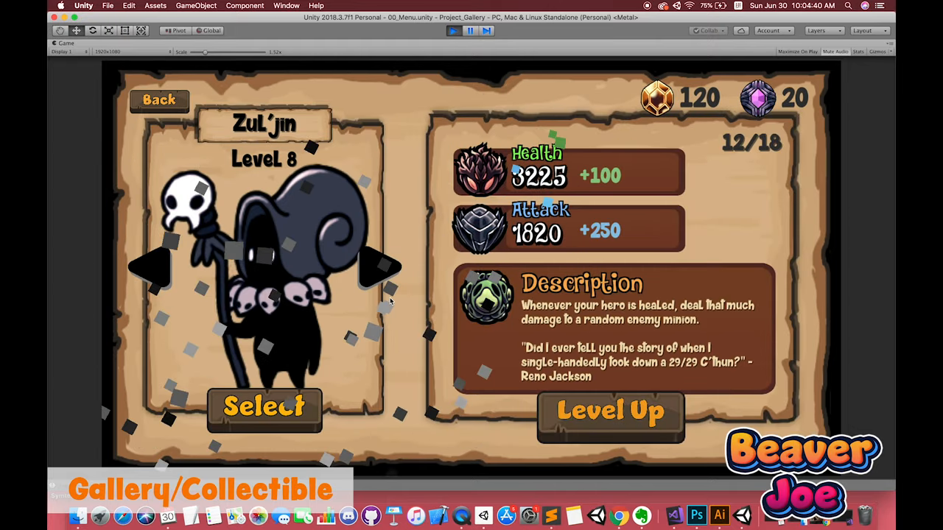
{"action": "left_click", "coordinate": [381, 268]}
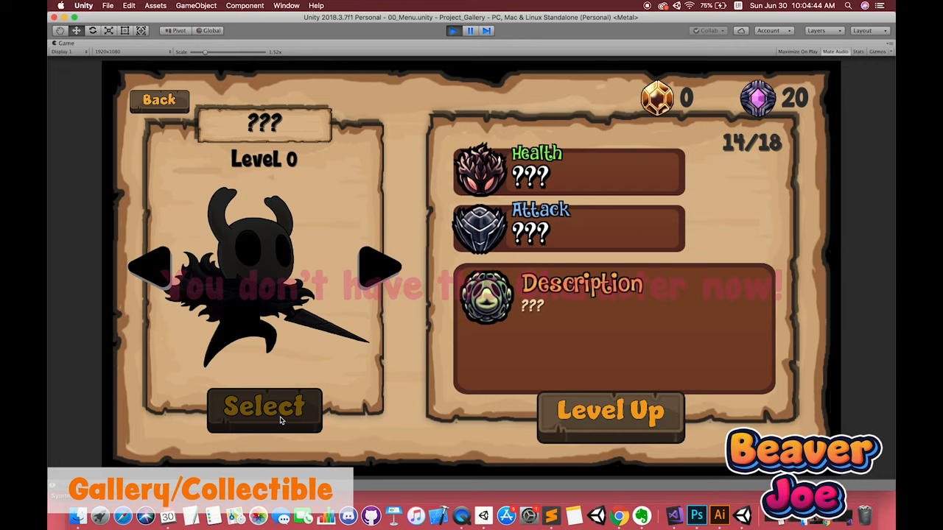
{"action": "left_click", "coordinate": [380, 265]}
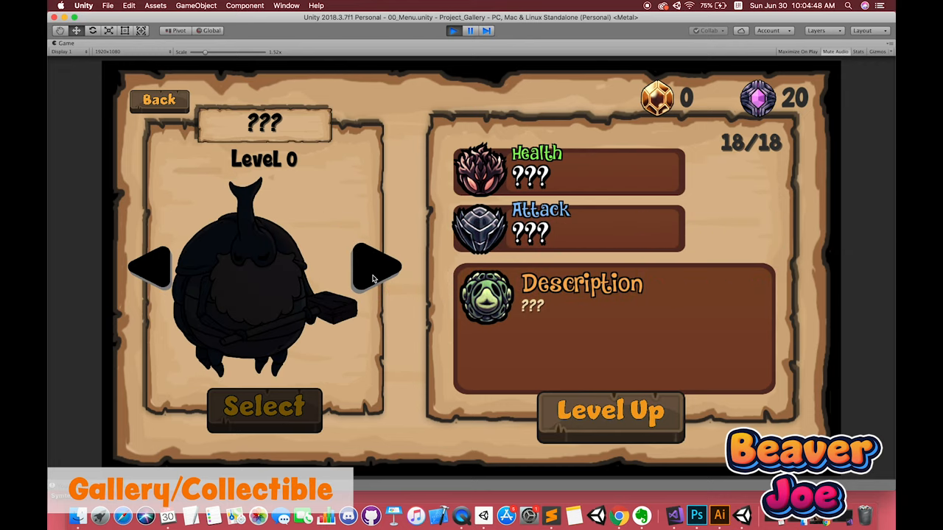
{"action": "left_click", "coordinate": [380, 266]}
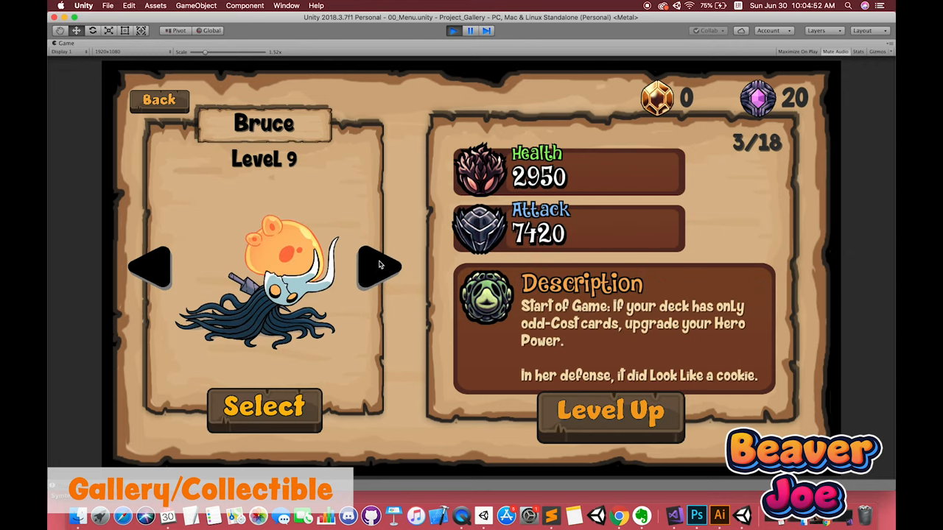
{"action": "left_click", "coordinate": [381, 267]}
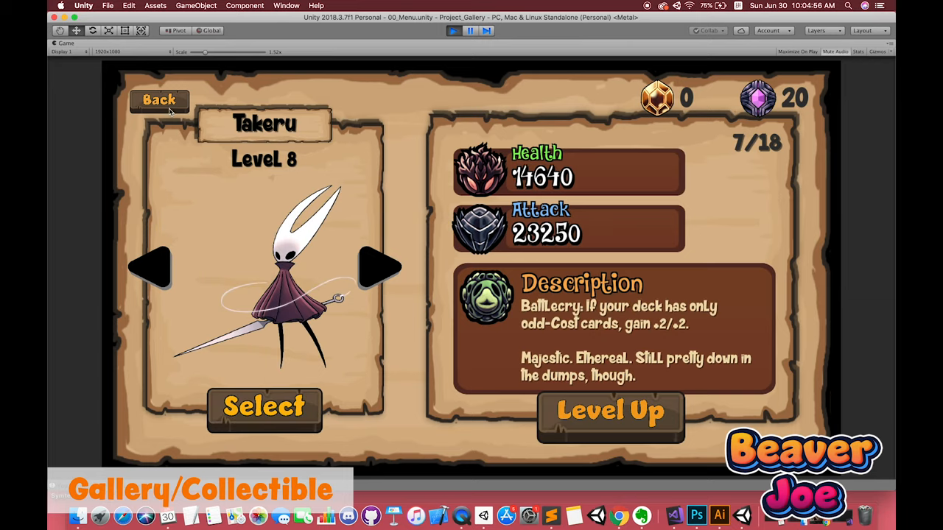
{"action": "left_click", "coordinate": [159, 99]}
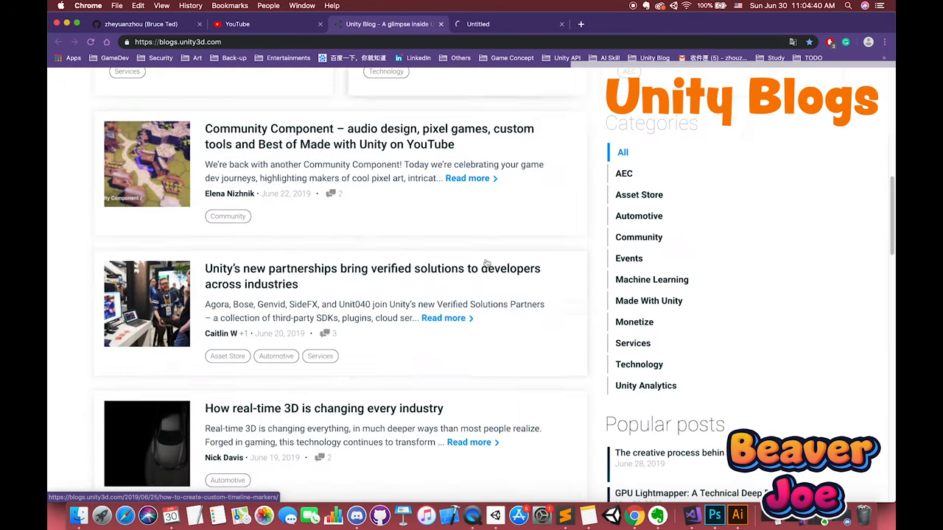
- View the custom Timeline markers article in its new tab
{"action": "left_click", "coordinate": [508, 24]}
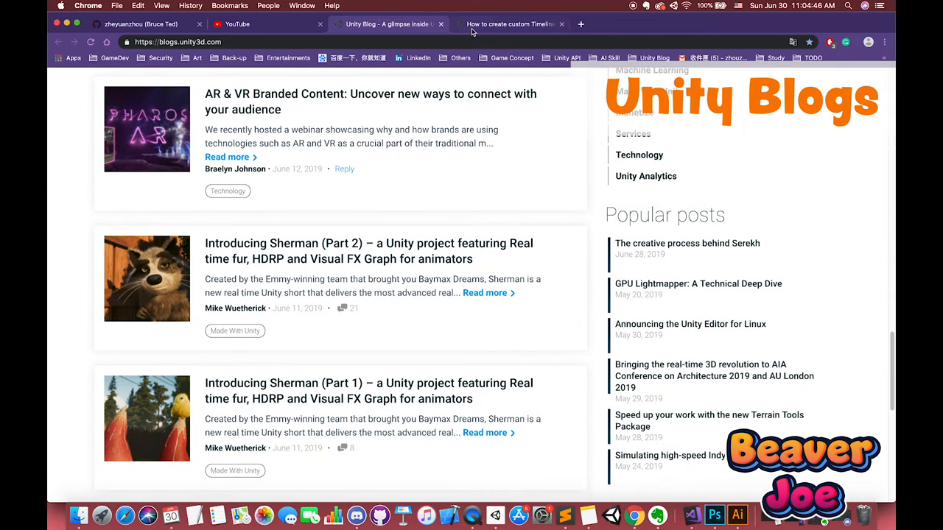